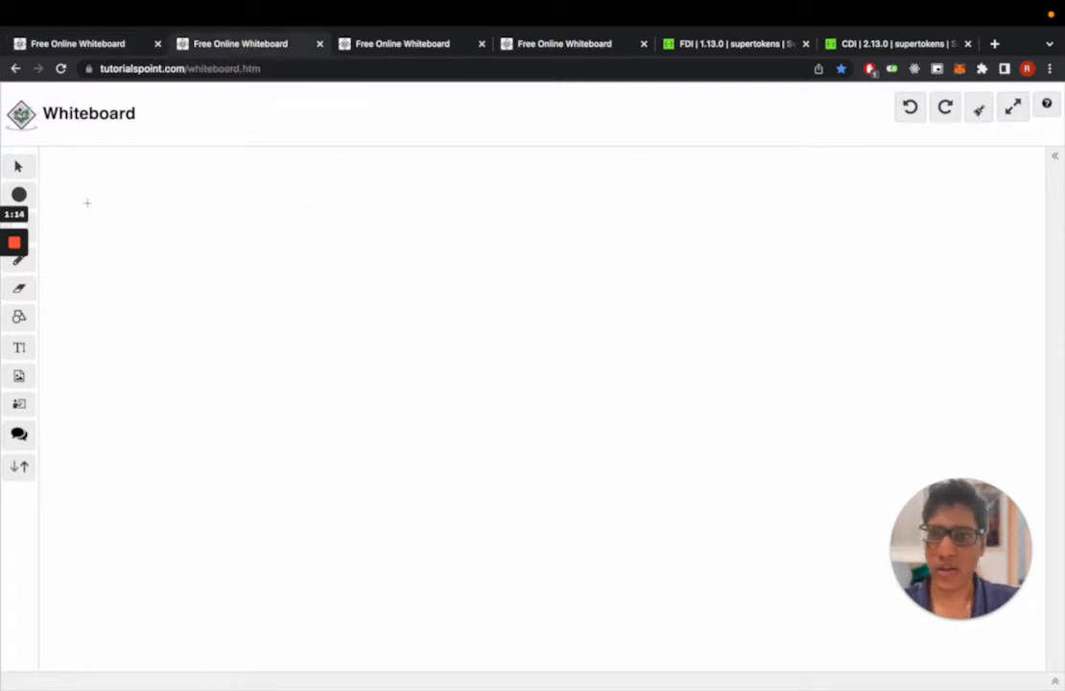
Handwrite 'Frontend', 'Backend', 'Core' and 'db' as headings spaced across the canvas top.
left_click_drag(72, 202, 115, 192)
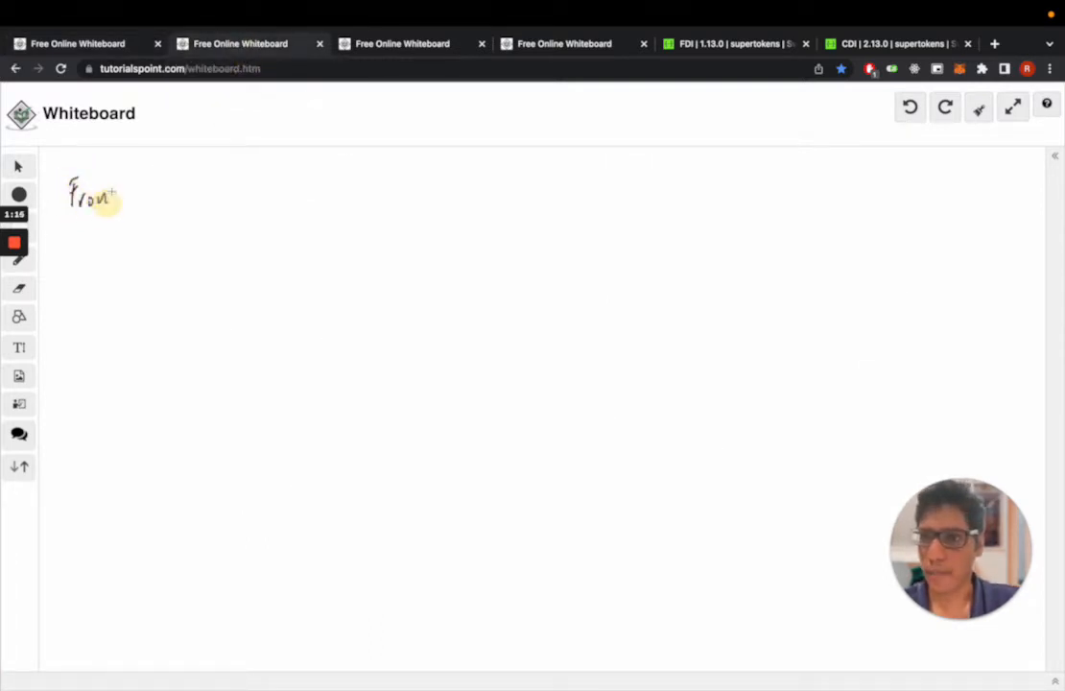
left_click_drag(114, 197, 144, 188)
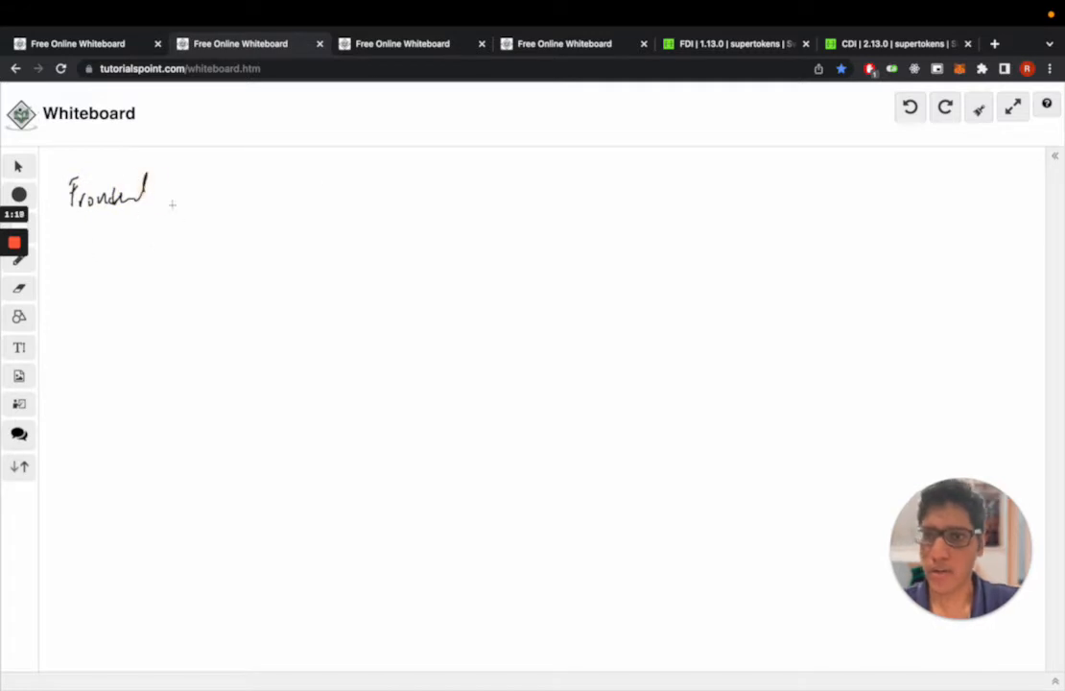
left_click_drag(259, 192, 312, 187)
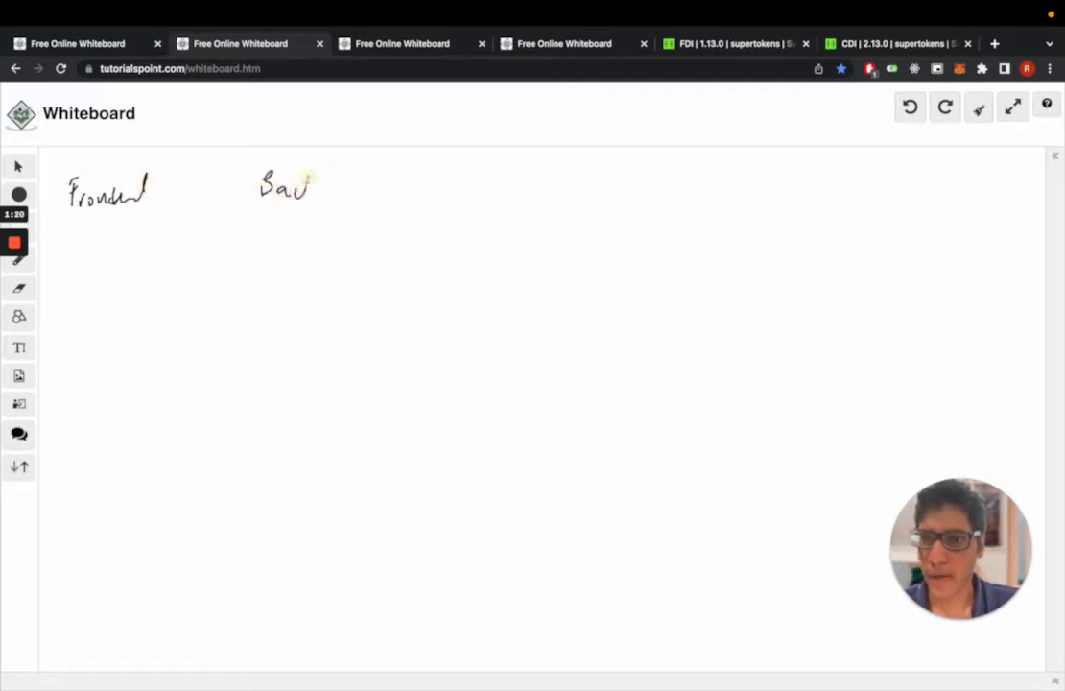
left_click_drag(307, 187, 355, 197)
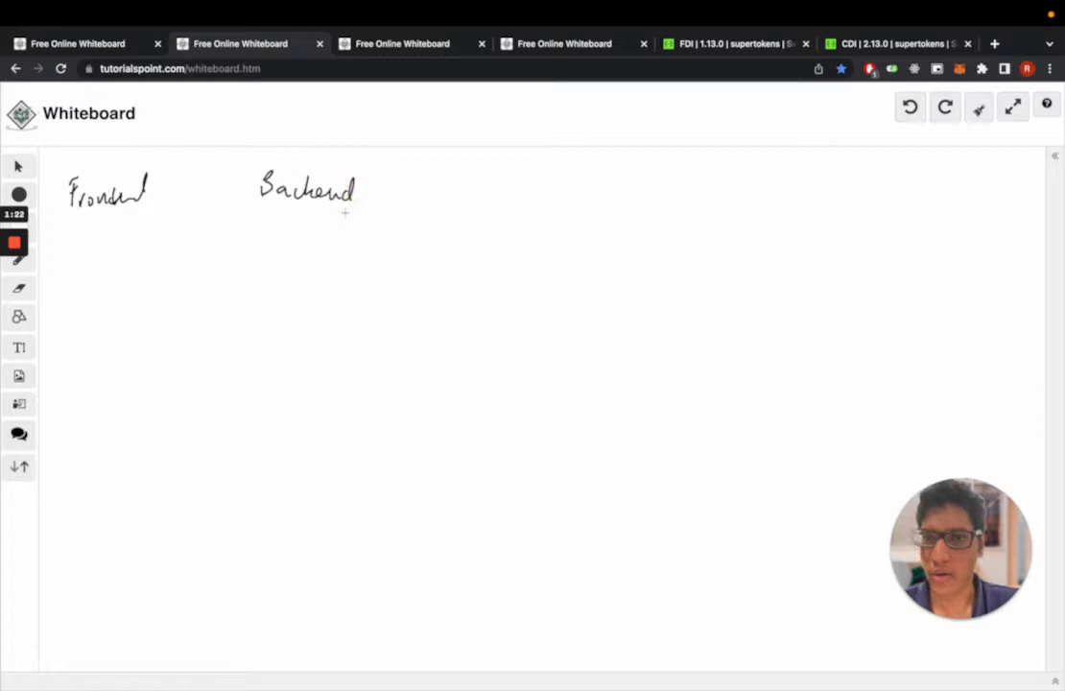
mouse_move(570, 183)
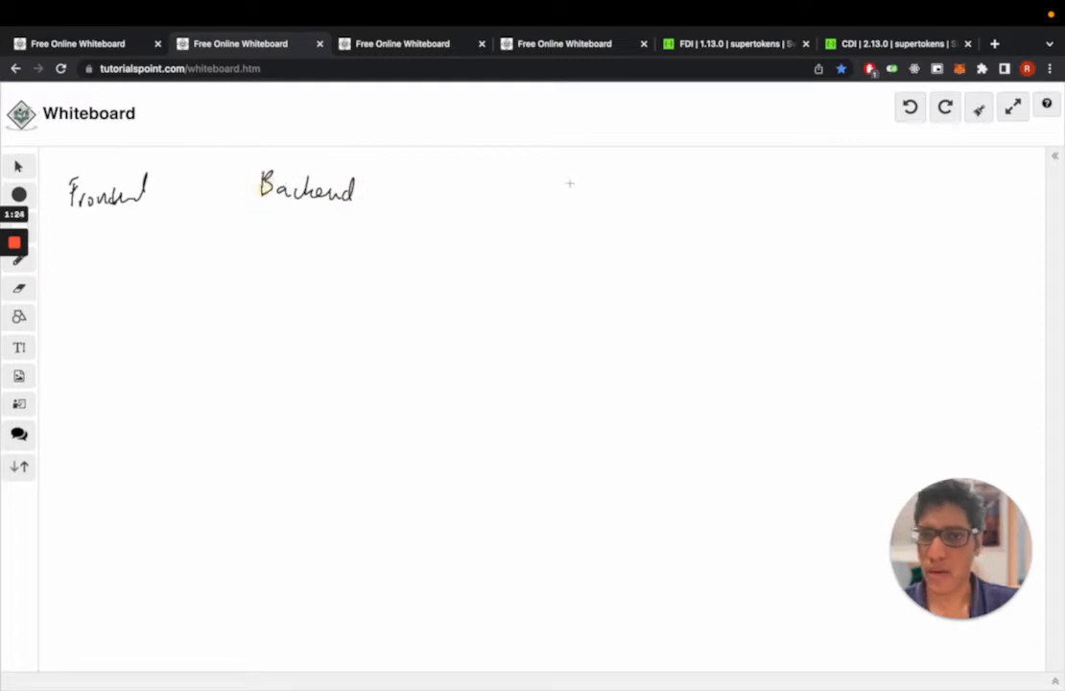
left_click_drag(545, 180, 602, 187)
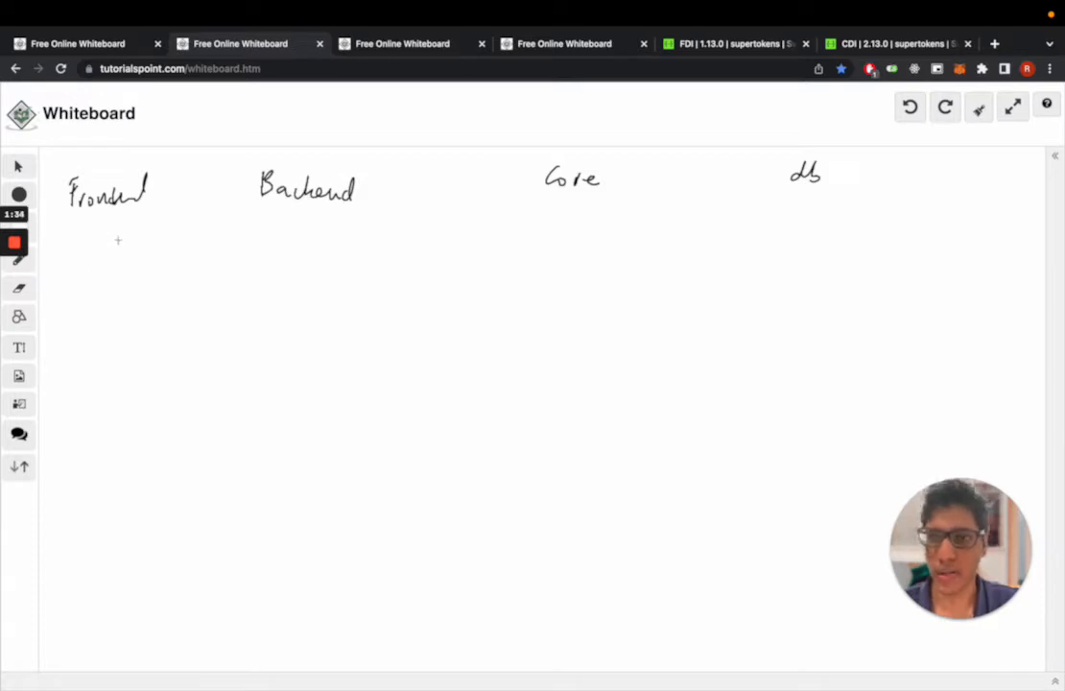
mouse_move(123, 224)
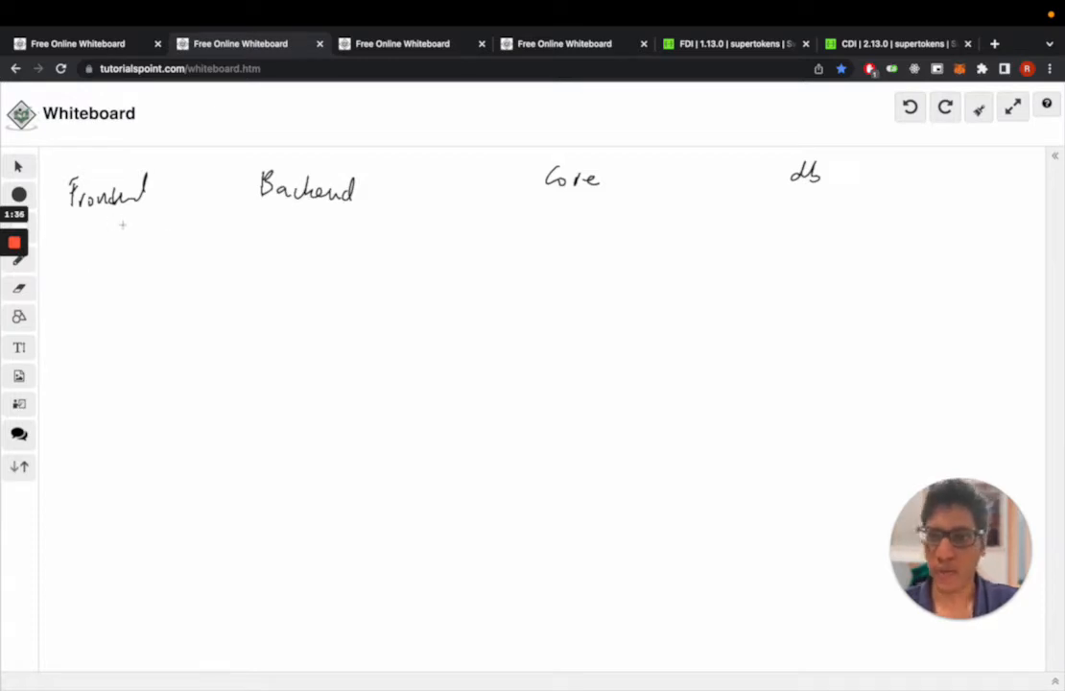
Draw an arrow from Frontend to Backend and write the /auth/signin route.
left_click_drag(121, 240, 235, 234)
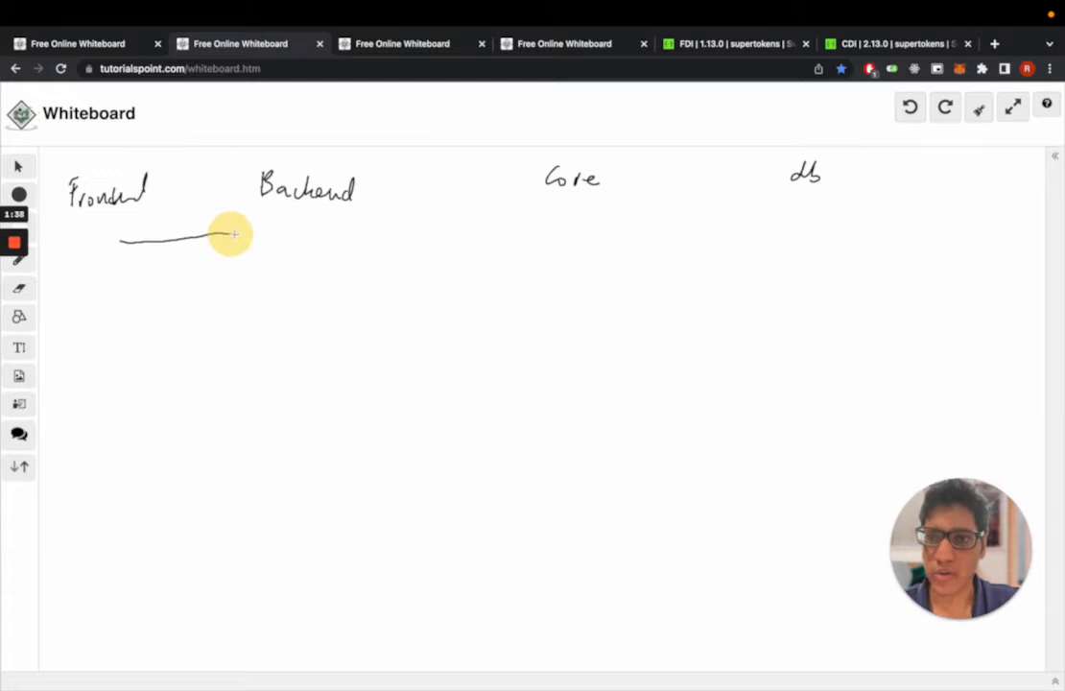
left_click_drag(259, 240, 307, 235)
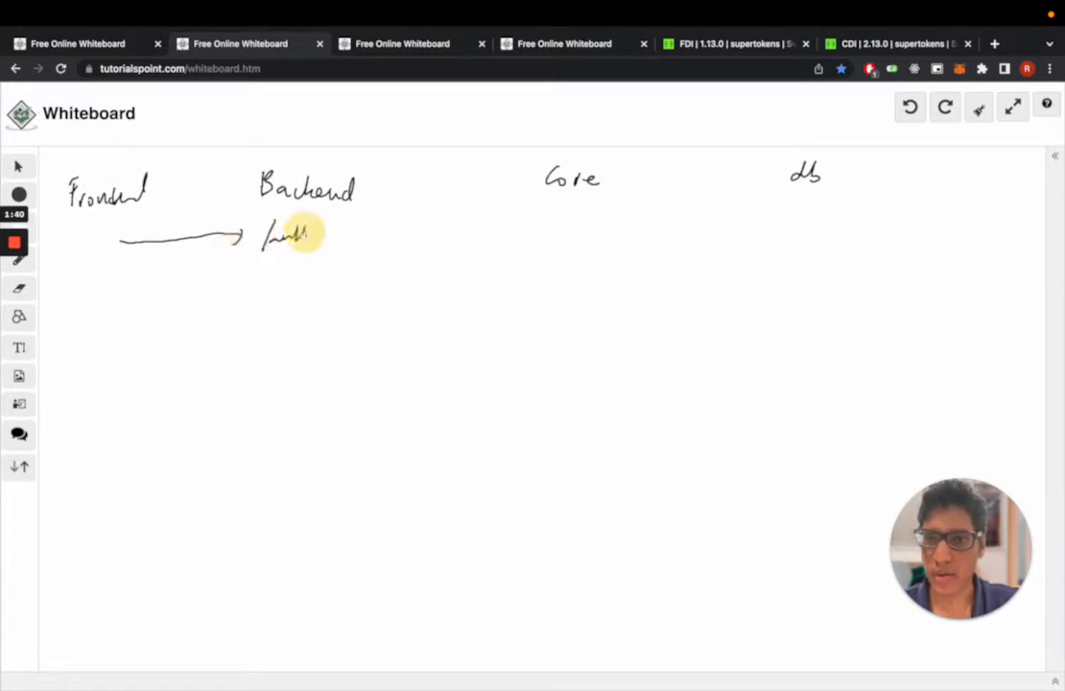
left_click_drag(322, 238, 369, 238)
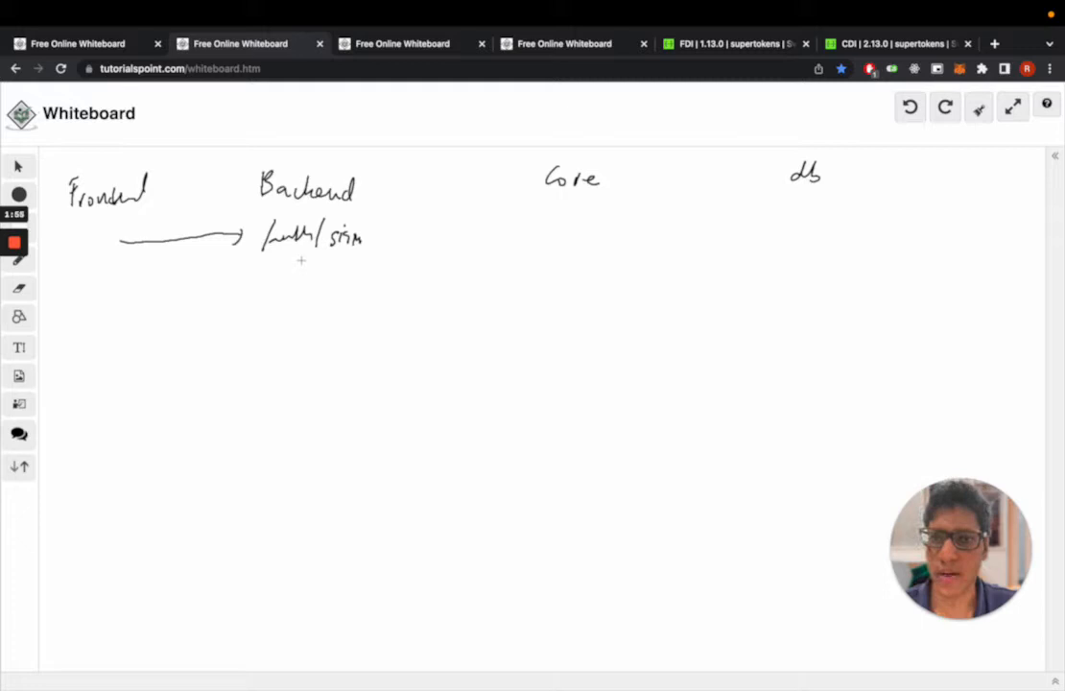
Handwrite the 'validation' and 'normalization' steps under the Backend route.
left_click_drag(288, 272, 322, 274)
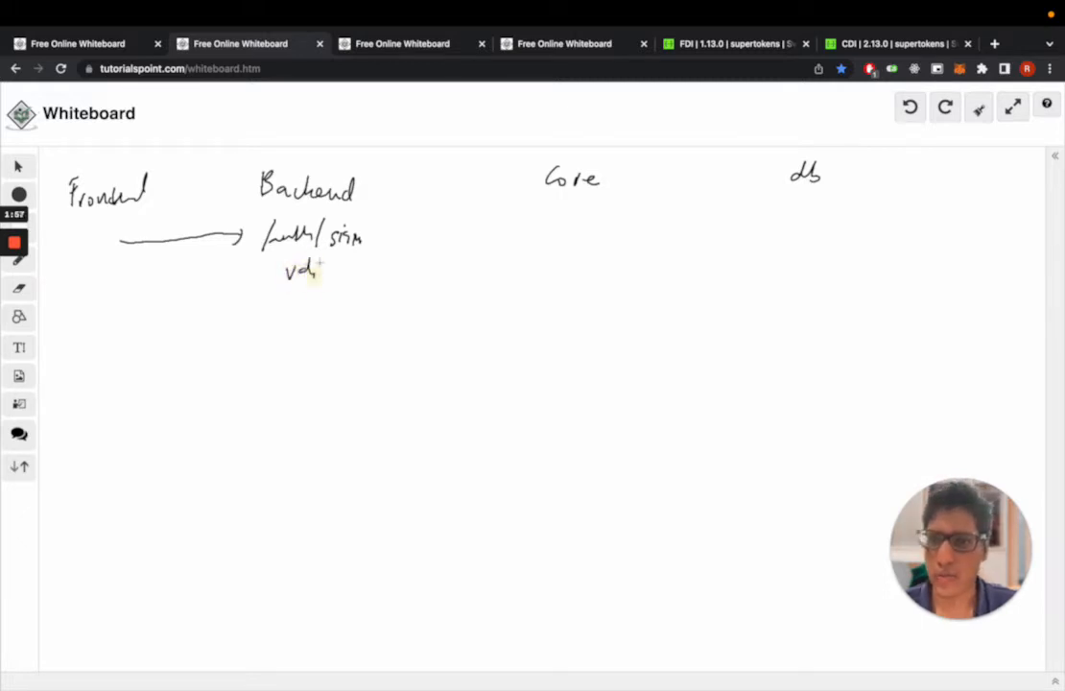
left_click_drag(321, 273, 379, 271)
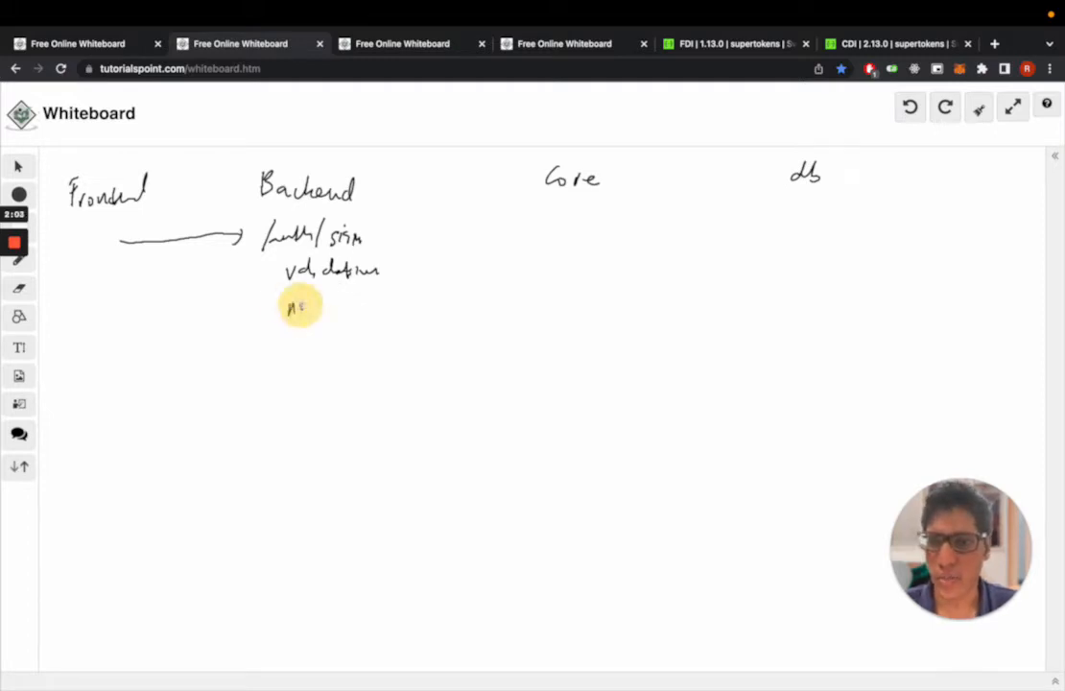
left_click_drag(283, 307, 374, 309)
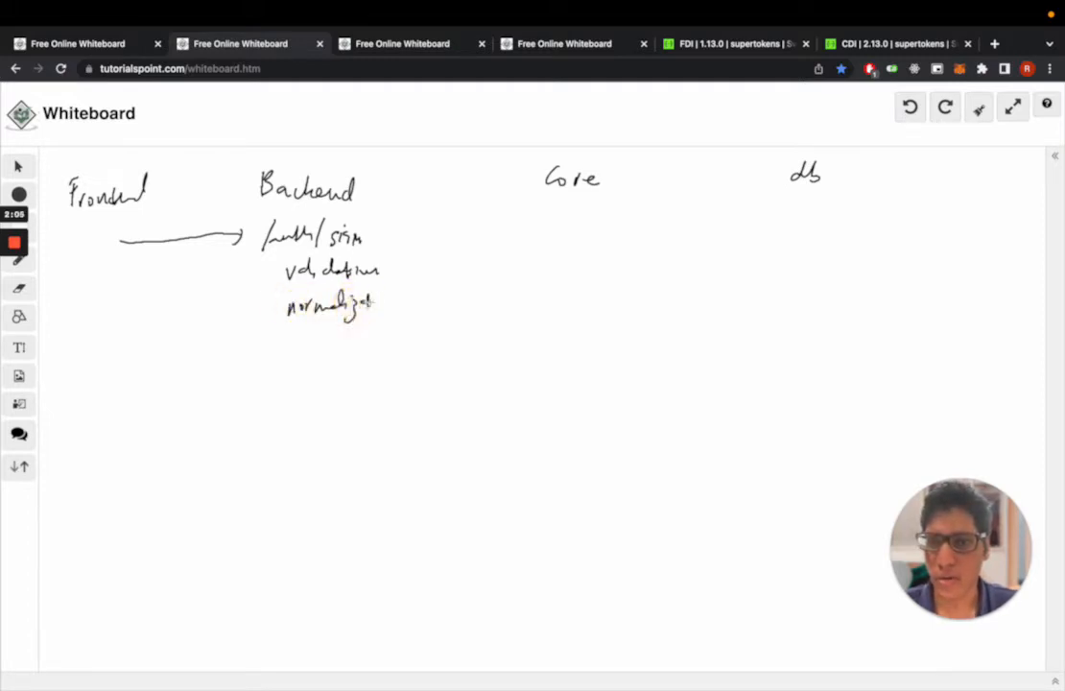
left_click_drag(367, 307, 397, 305)
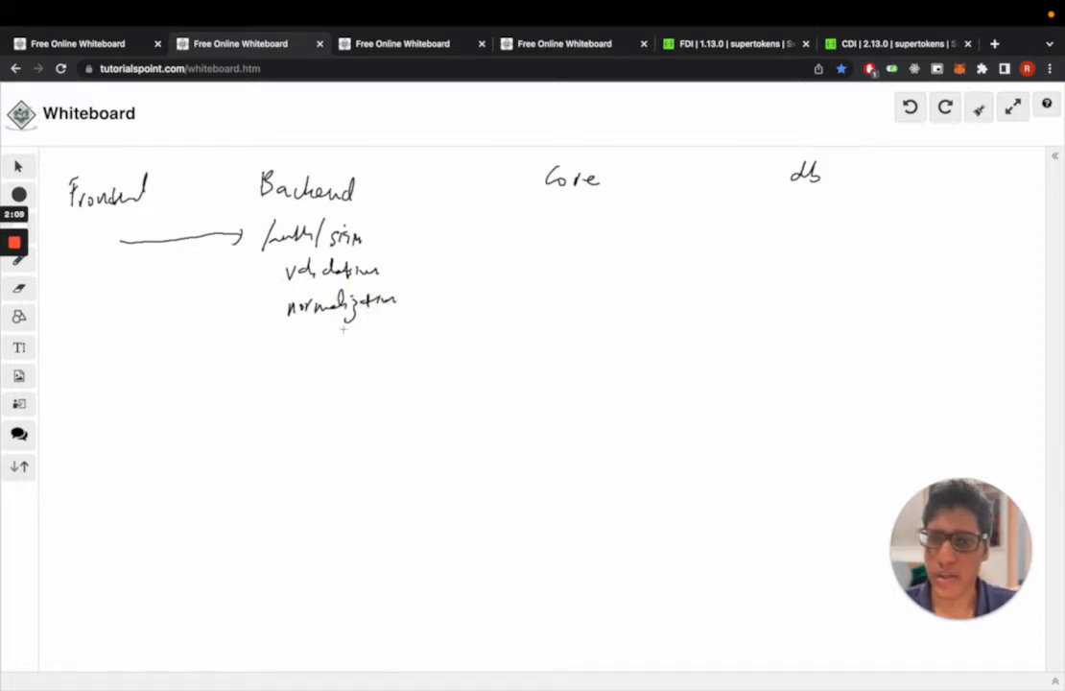
Draw an arrow from Backend to Core and write the /recipe/signin route.
left_click_drag(365, 329, 484, 317)
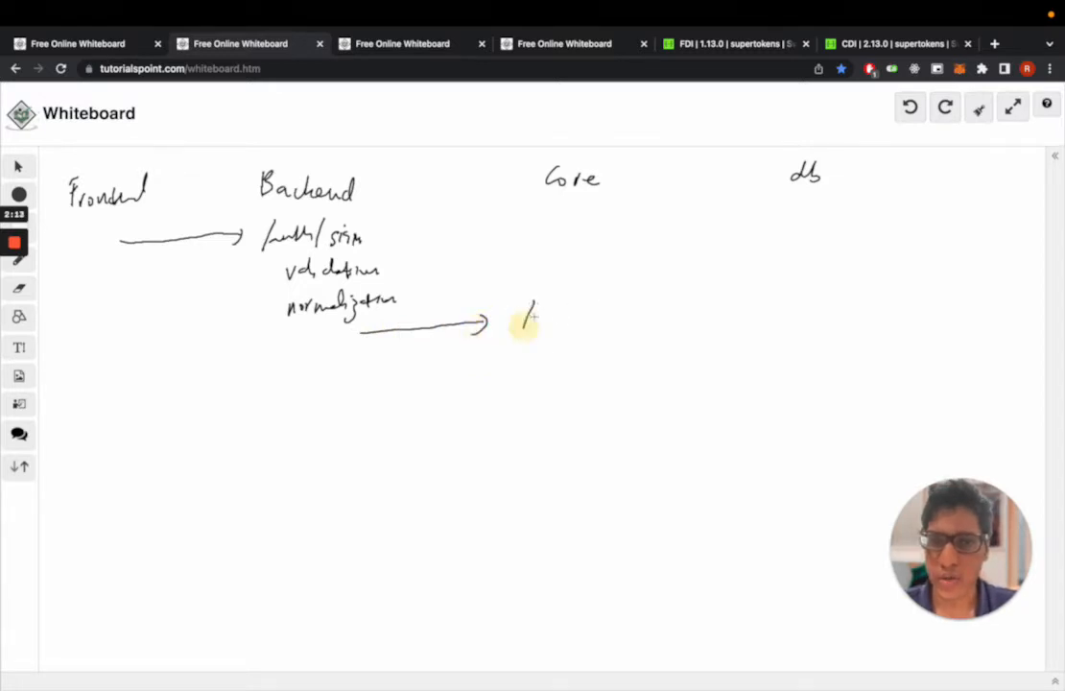
left_click_drag(523, 317, 600, 317)
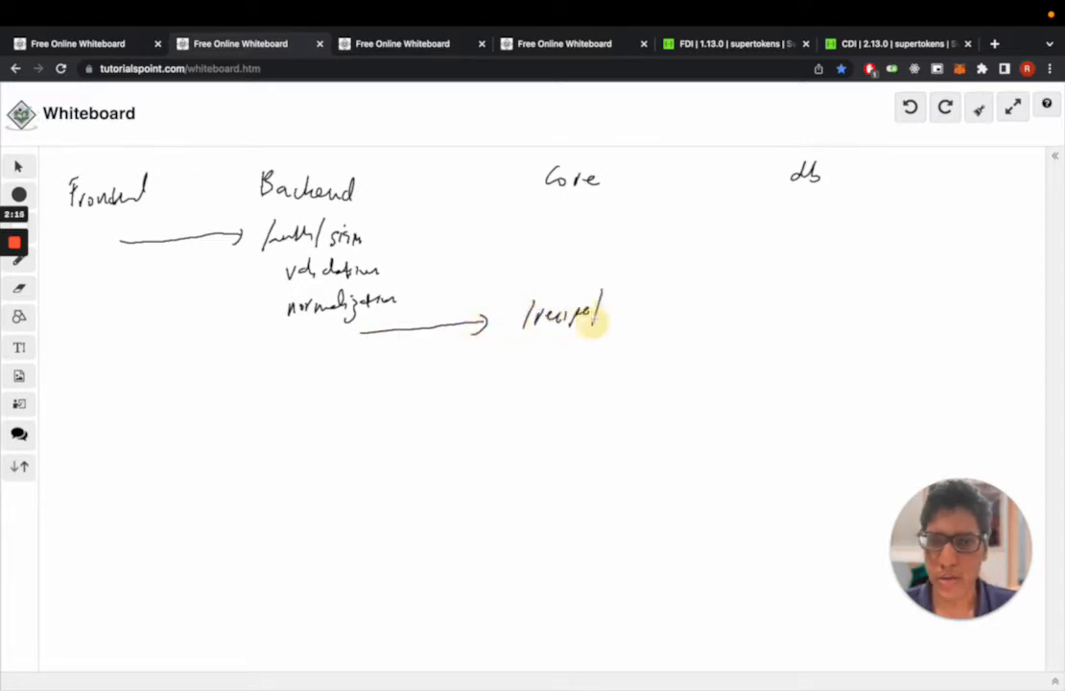
left_click_drag(600, 312, 633, 317)
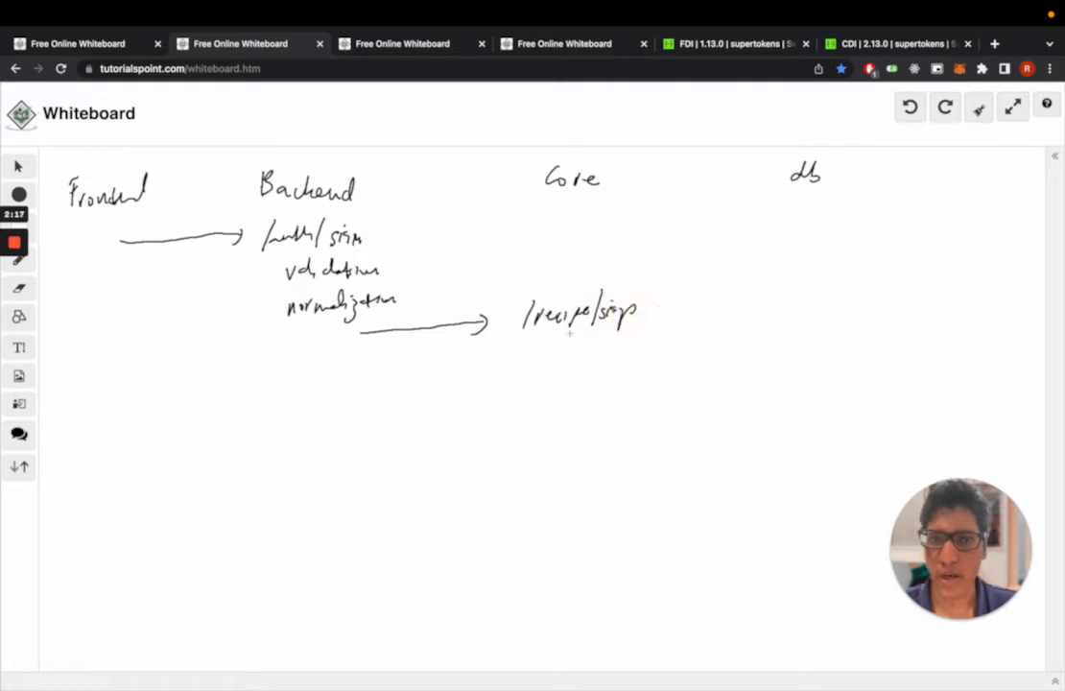
left_click_drag(635, 312, 651, 317)
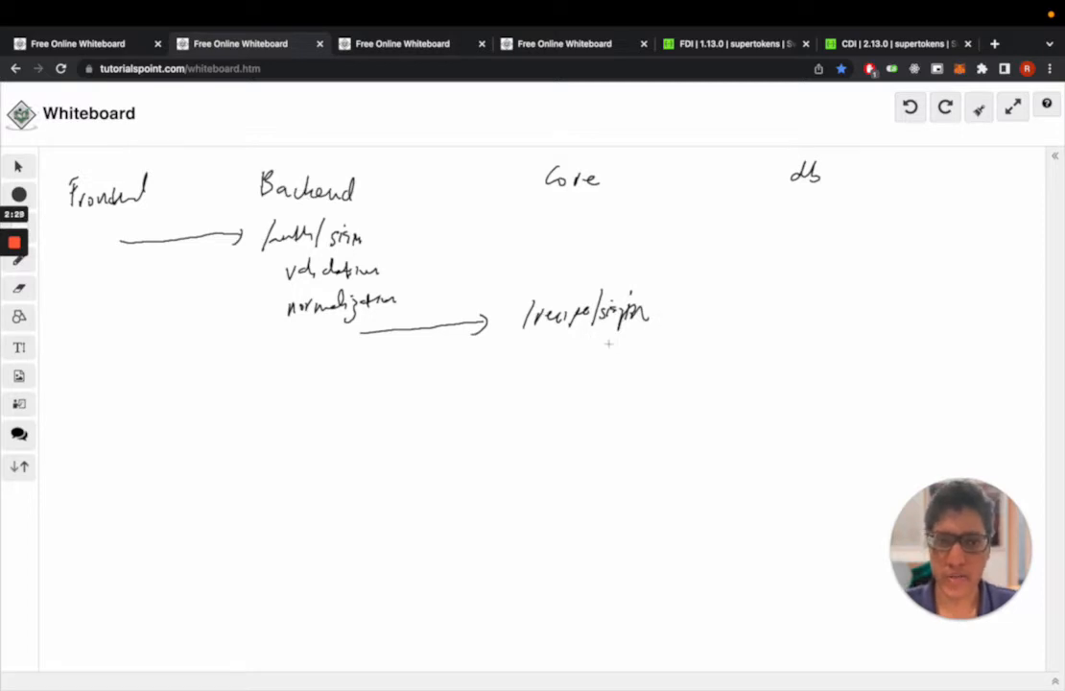
Draw Core-to-db and return arrows, note 'verifies password hash', and draw the OK arrow to Backend.
left_click_drag(614, 345, 768, 343)
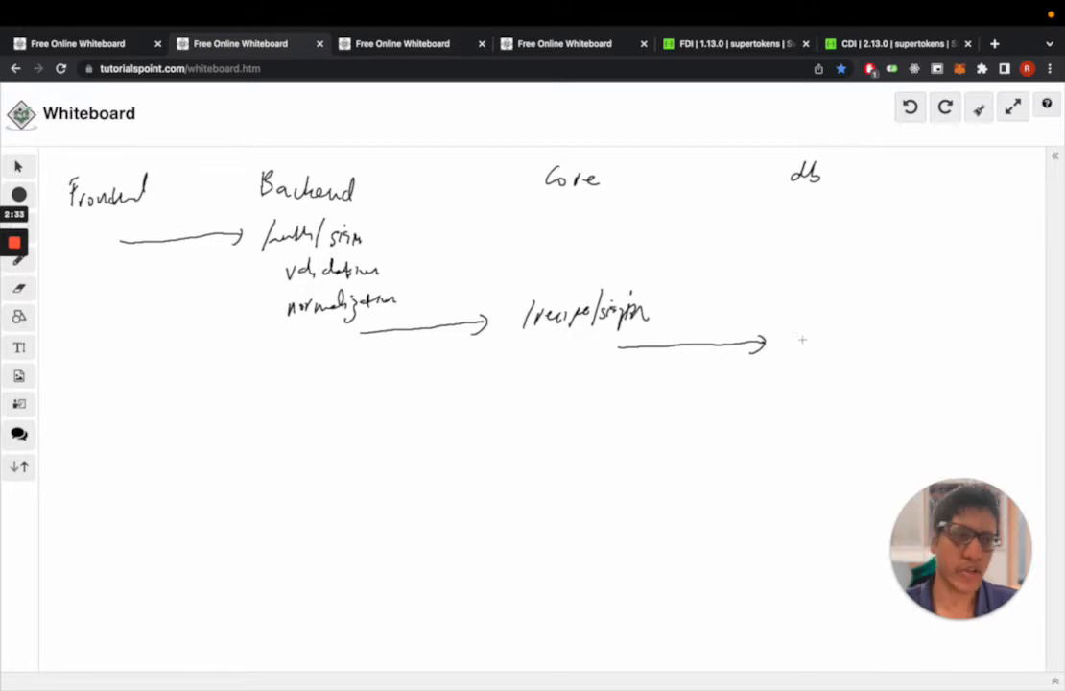
mouse_move(790, 361)
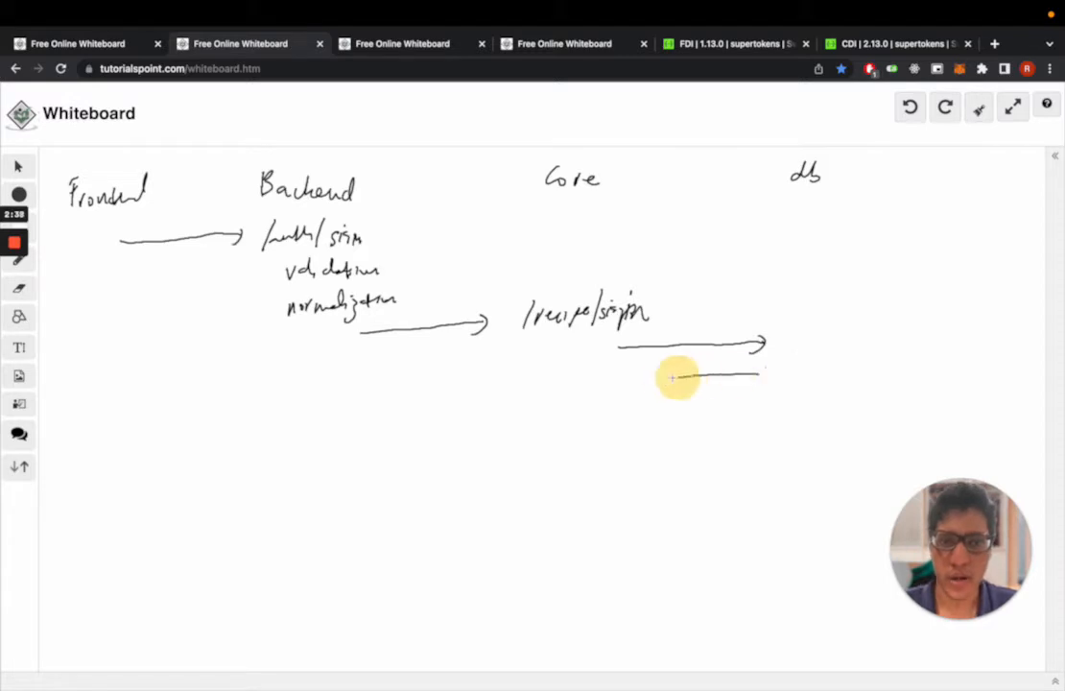
left_click_drag(758, 374, 600, 384)
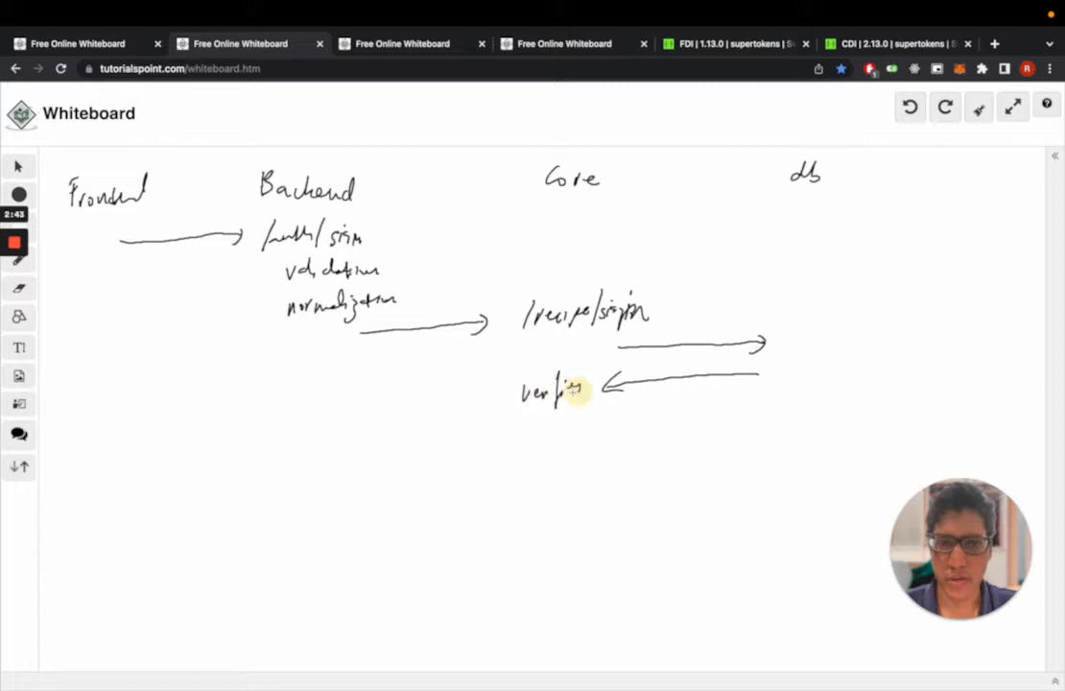
left_click_drag(528, 425, 575, 430)
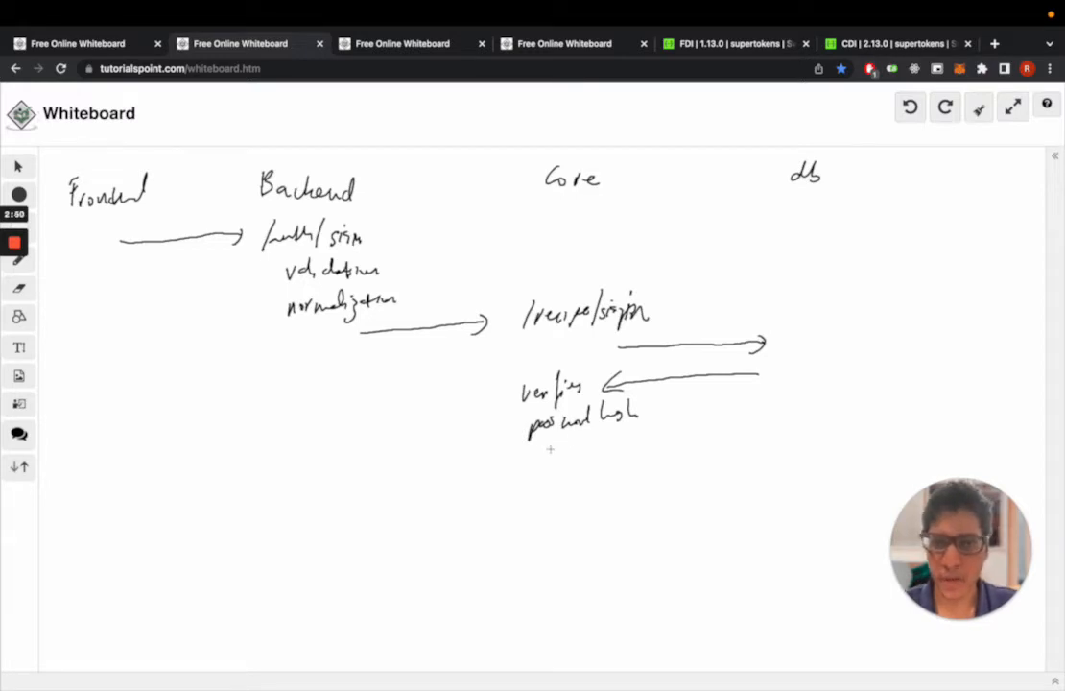
left_click_drag(552, 448, 384, 465)
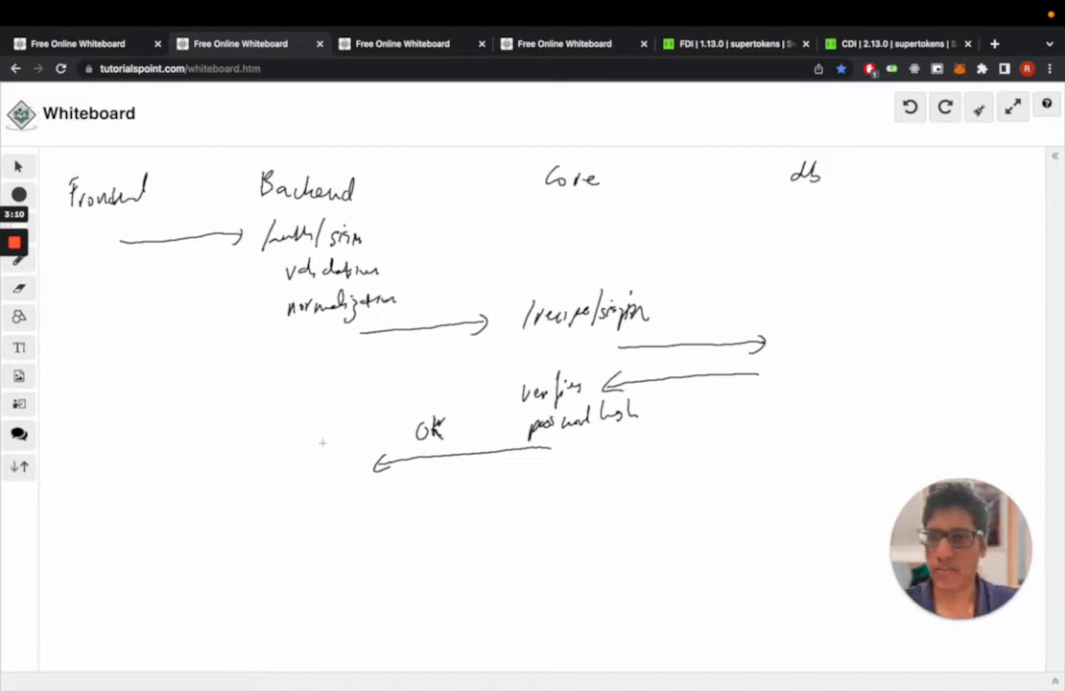
mouse_move(286, 444)
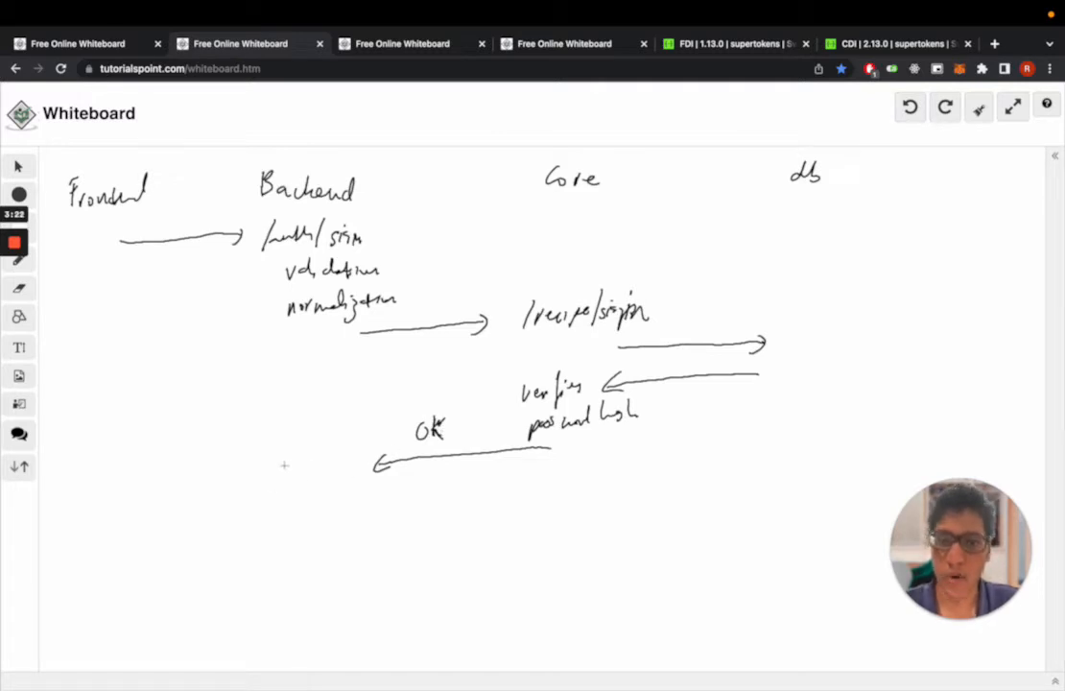
Write 'valid', hook down to 'session', call /recipe/session and db, and return aT+rT.
left_click_drag(279, 463, 312, 463)
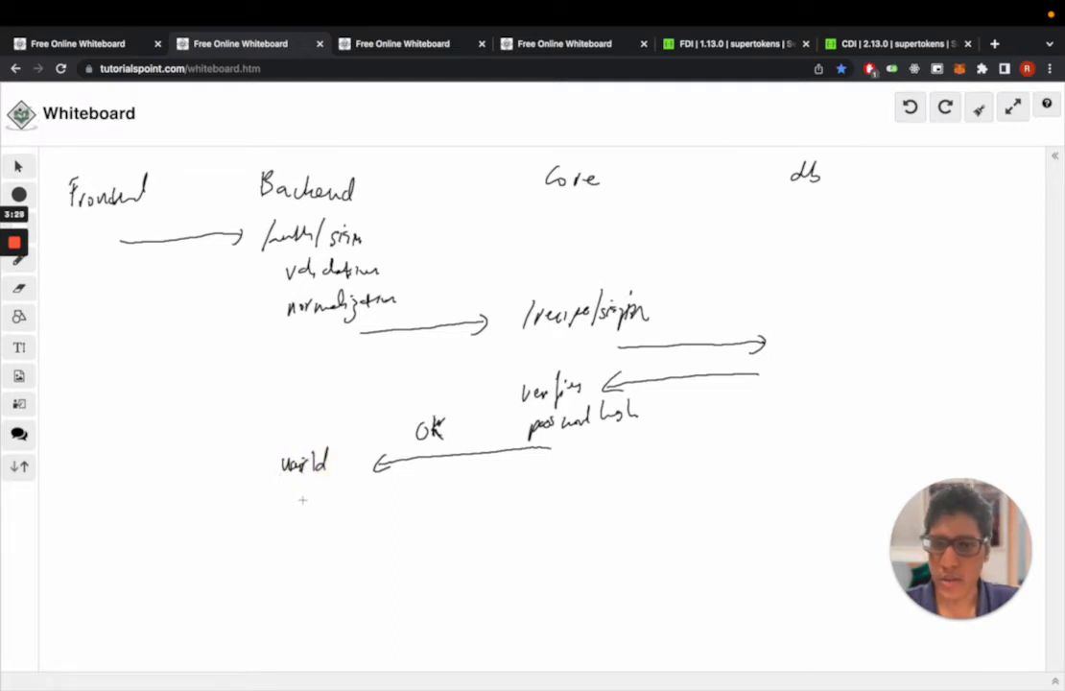
left_click_drag(308, 489, 309, 542)
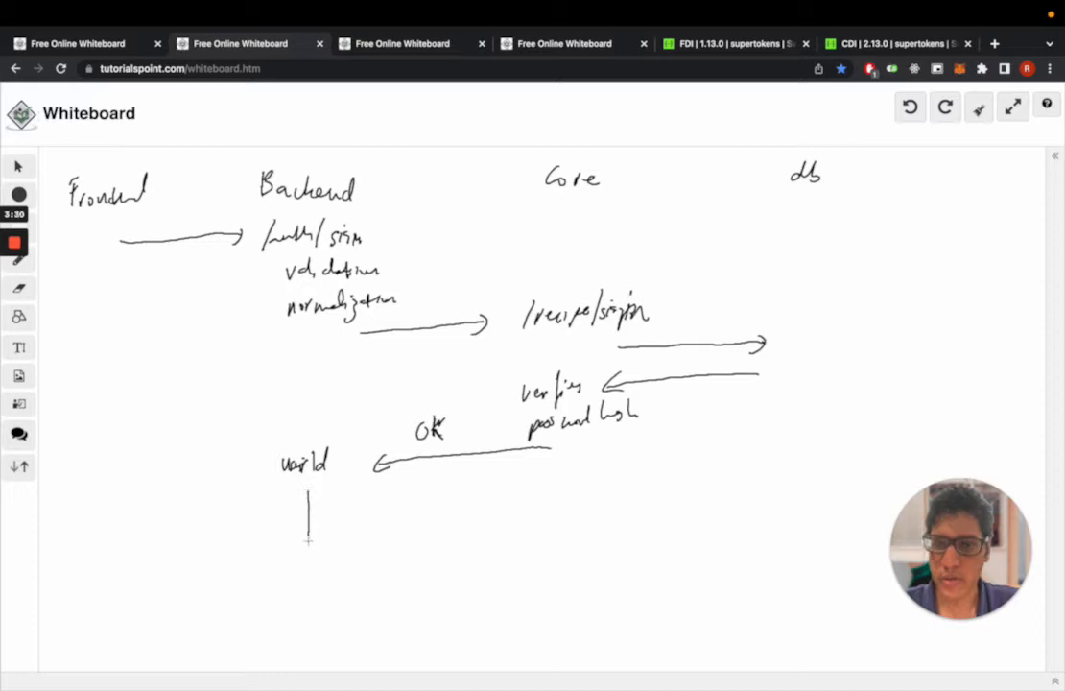
left_click_drag(309, 518, 326, 542)
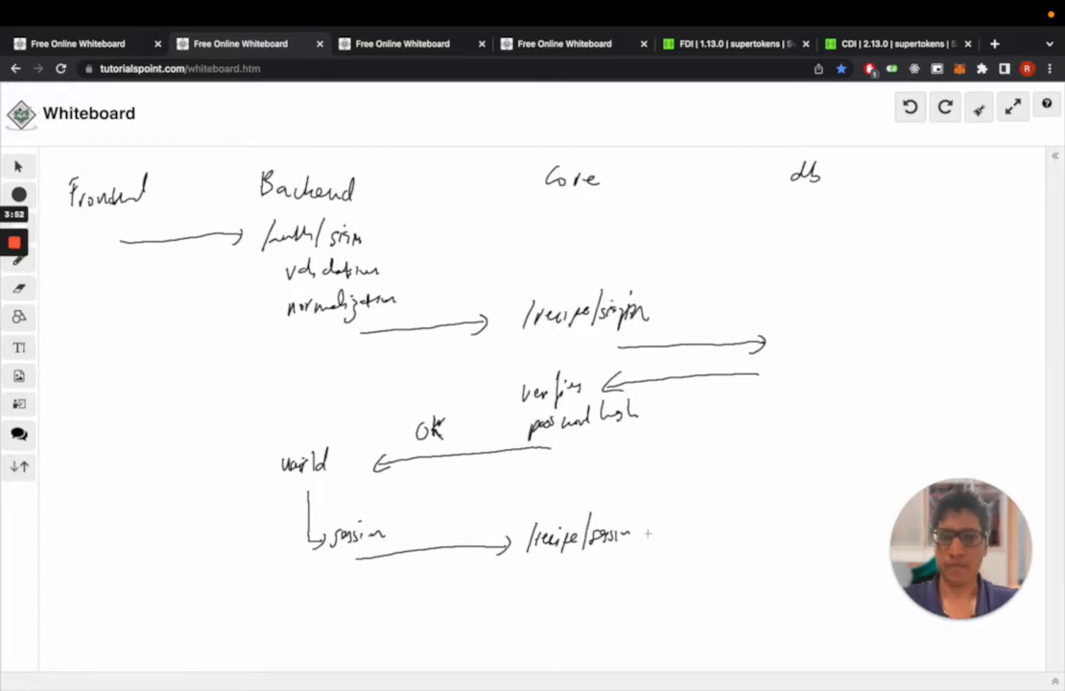
left_click_drag(628, 531, 772, 528)
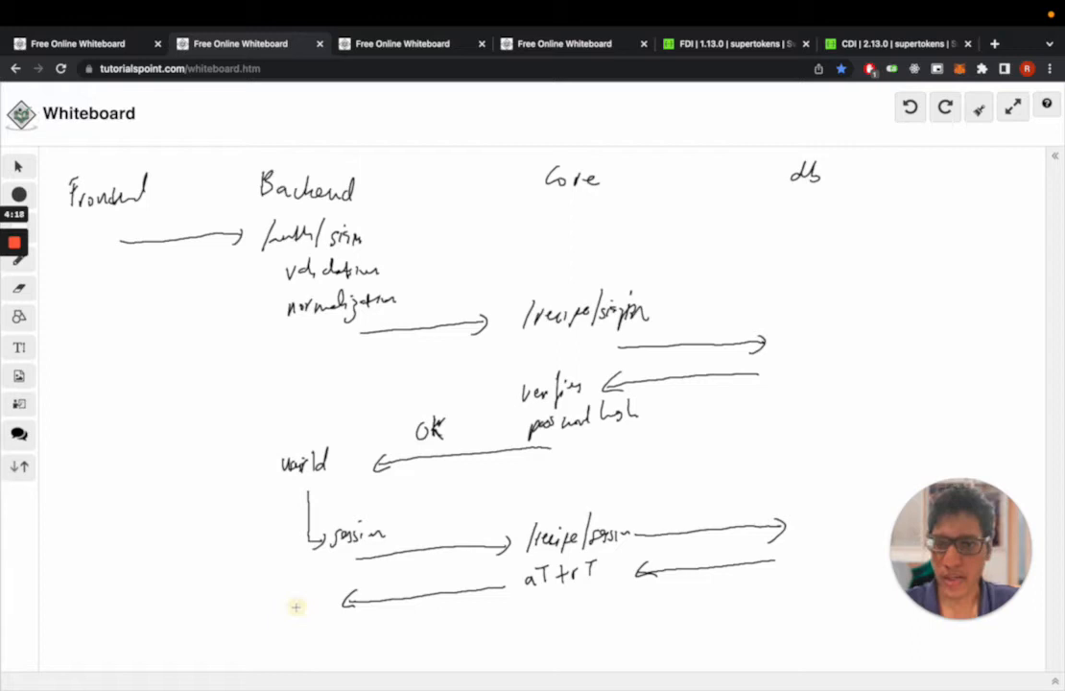
Draw a left arrow from Backend to Frontend labelled 'aT+rT cookies'.
left_click_drag(297, 606, 134, 614)
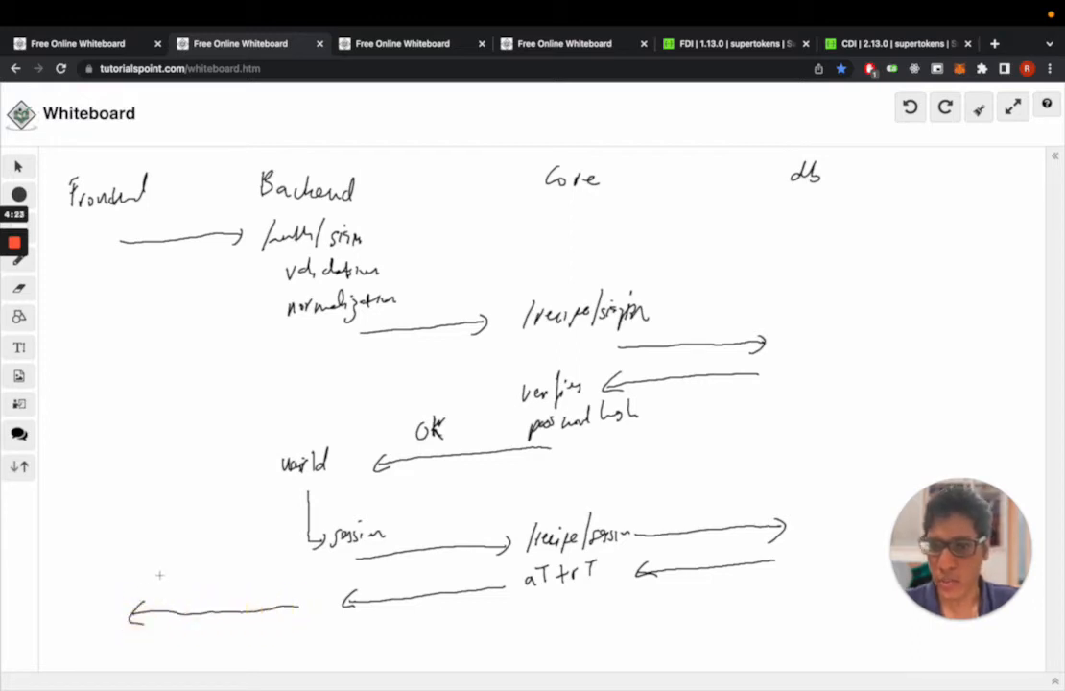
left_click(182, 571)
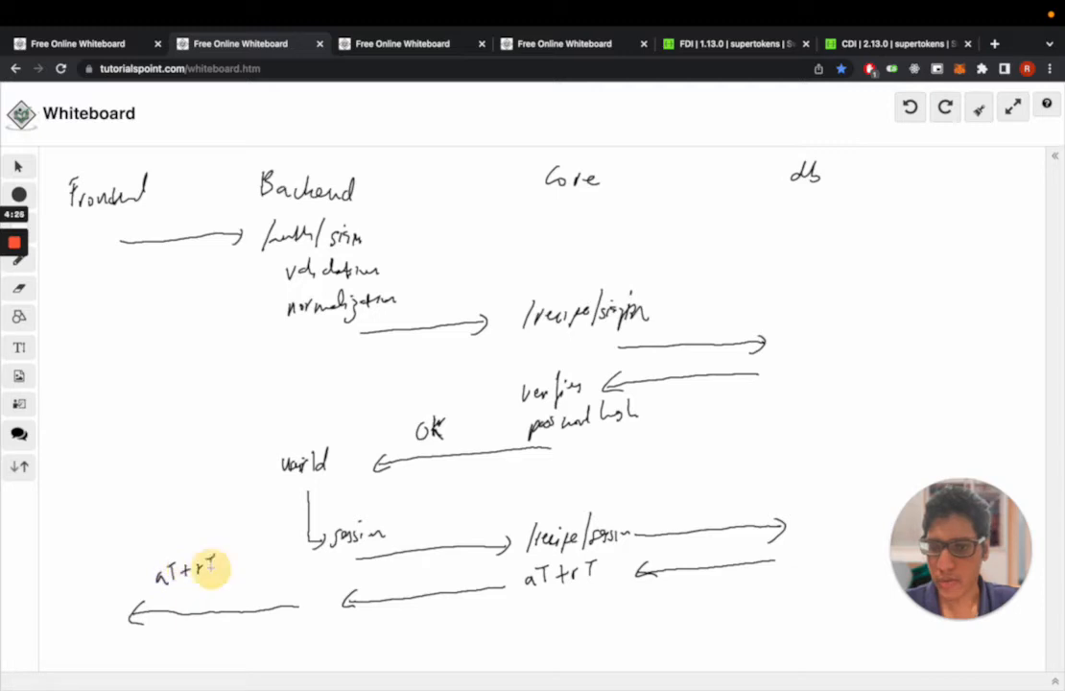
type("cook")
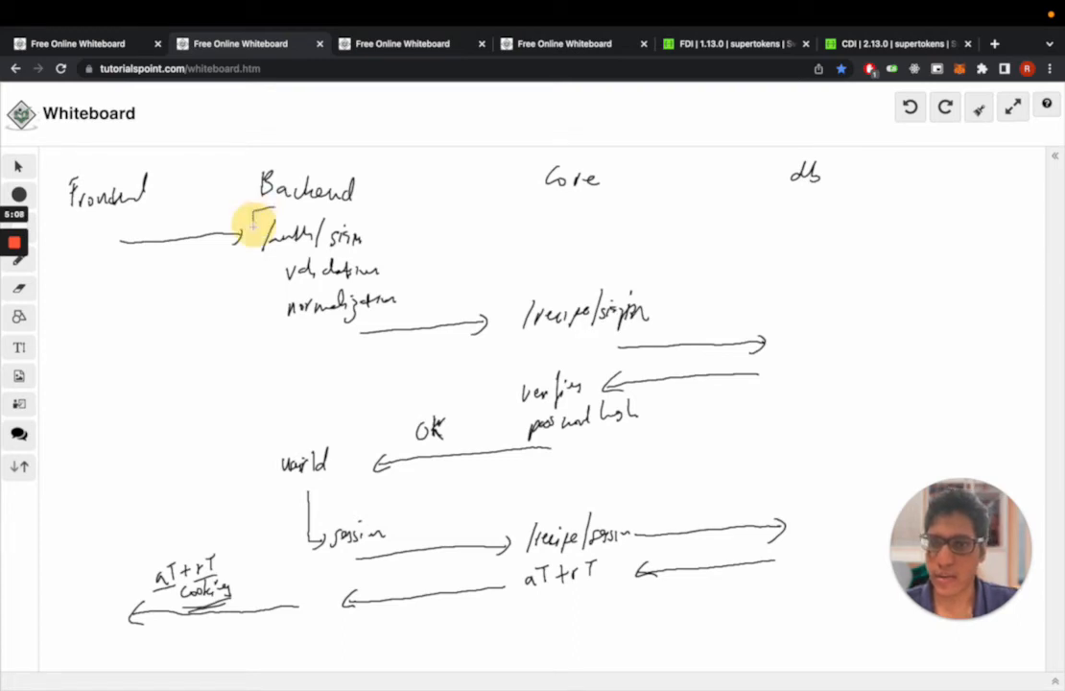
Draw a hand-drawn rectangle around the Backend column's sign-in steps.
left_click_drag(254, 221, 288, 542)
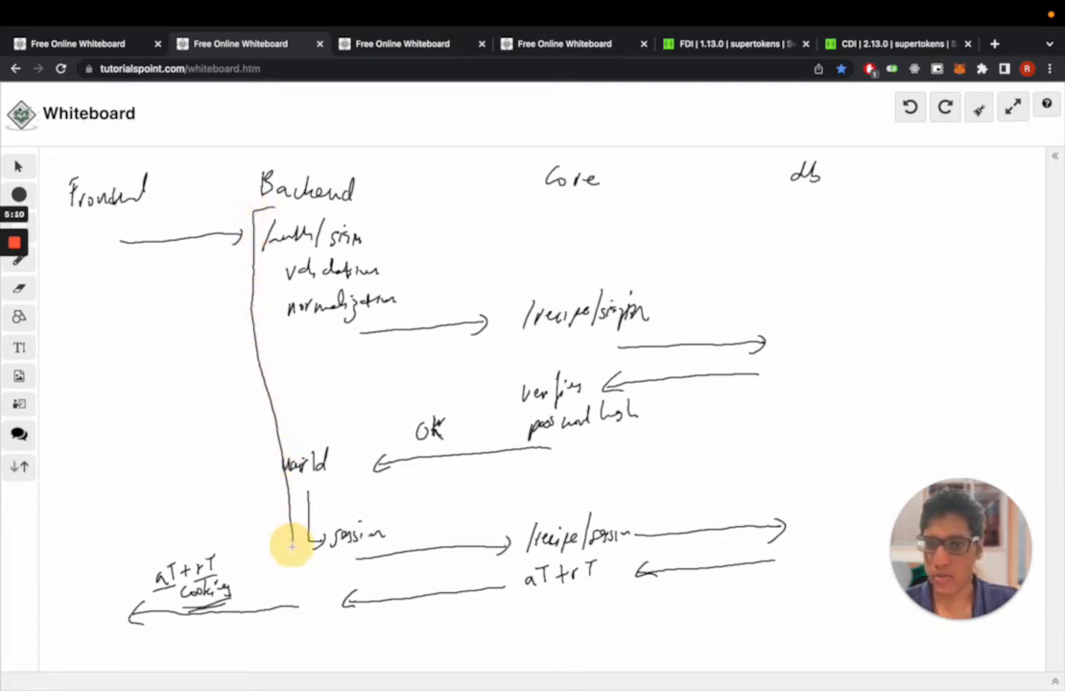
left_click_drag(287, 542, 403, 628)
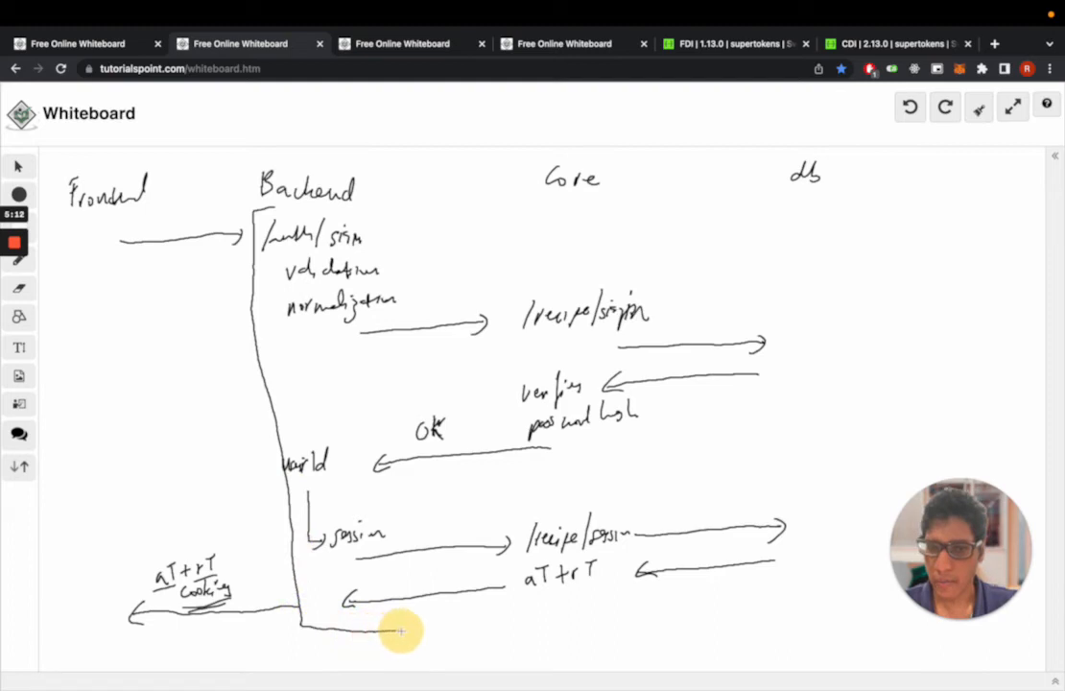
left_click_drag(398, 624, 450, 340)
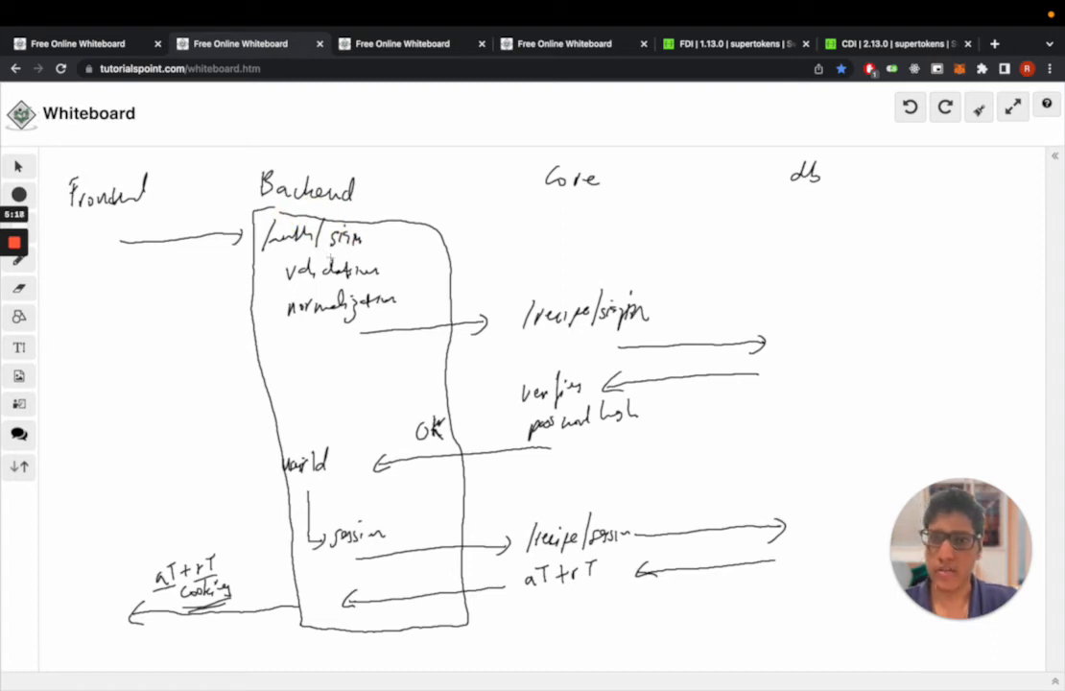
mouse_move(334, 436)
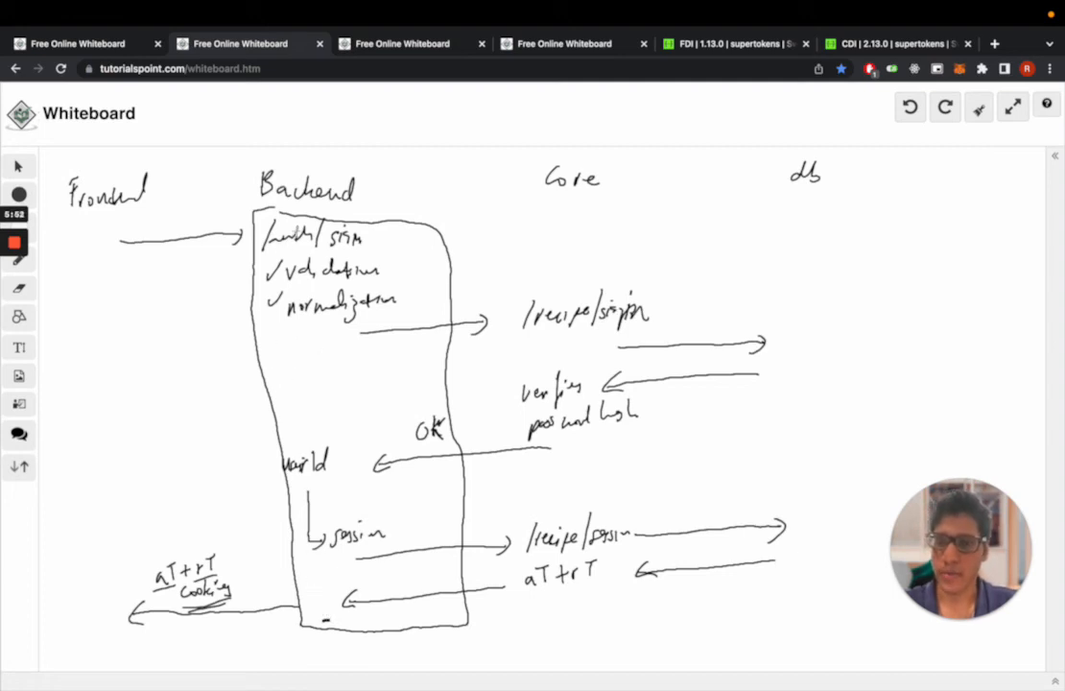
Underline the /auth/signin, validation and valid steps.
left_click_drag(278, 259, 359, 257)
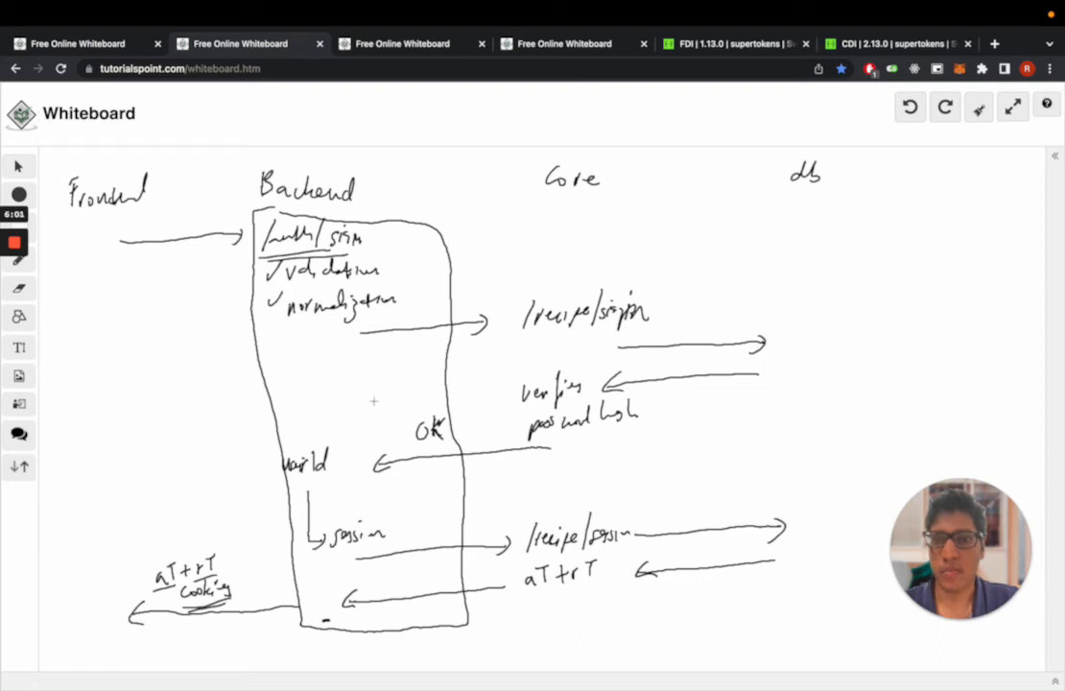
mouse_move(367, 434)
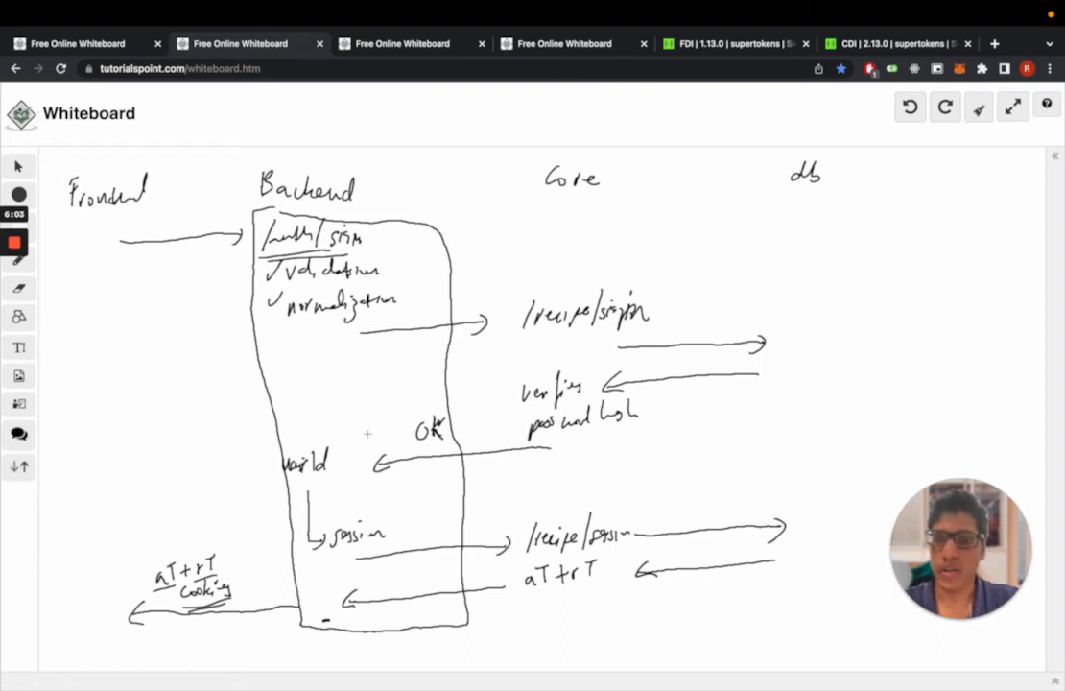
mouse_move(342, 553)
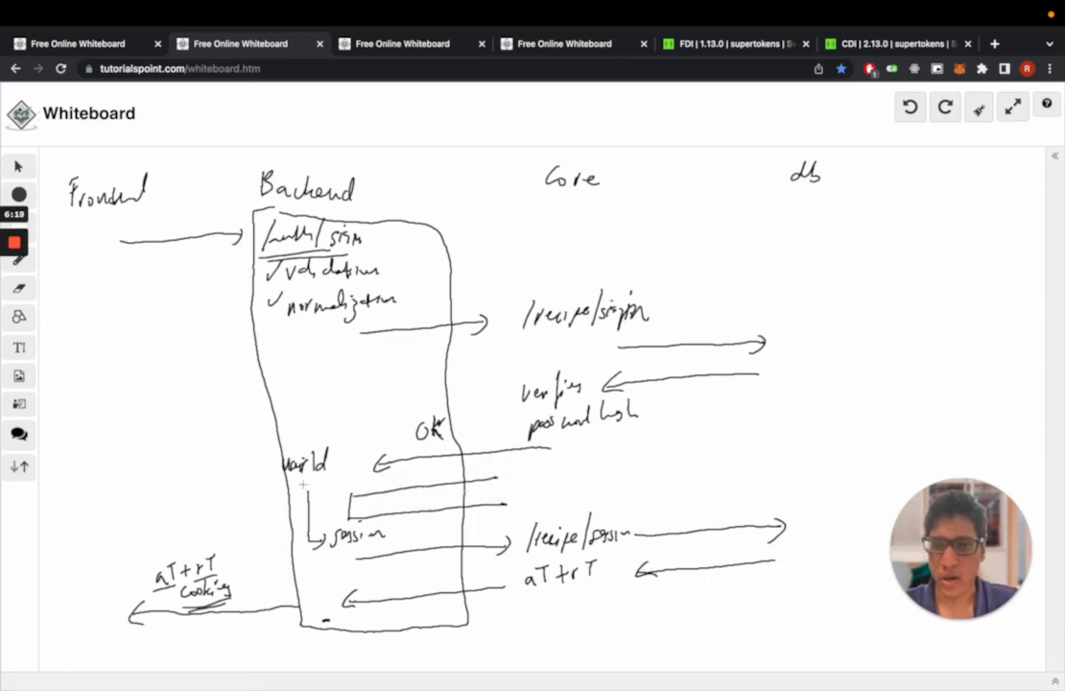
left_click_drag(283, 485, 336, 485)
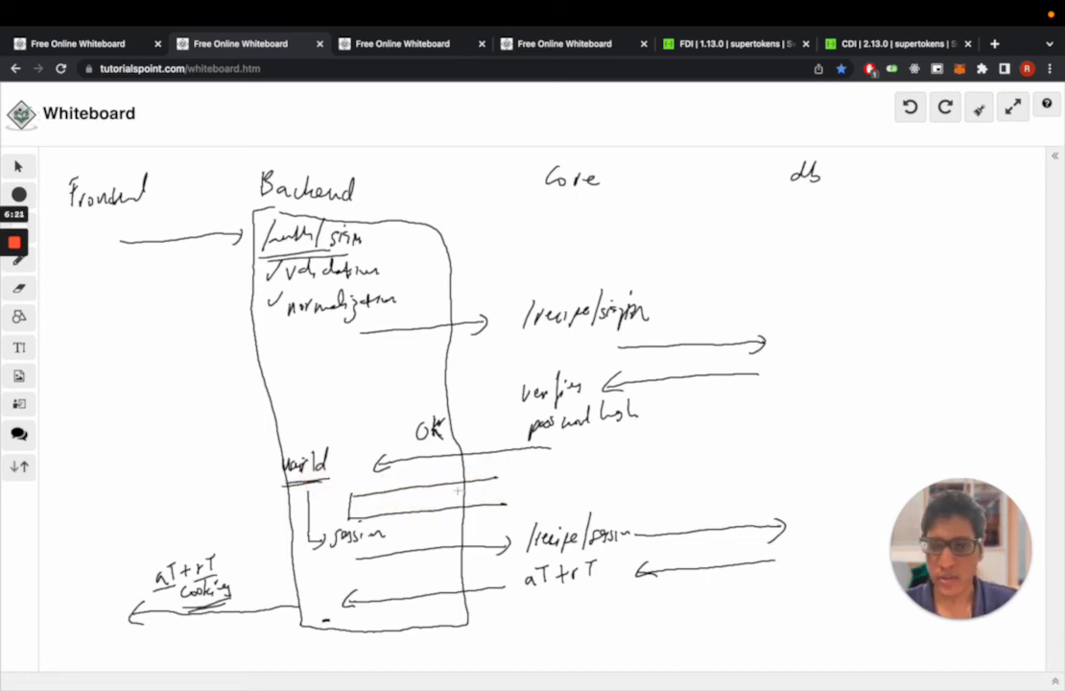